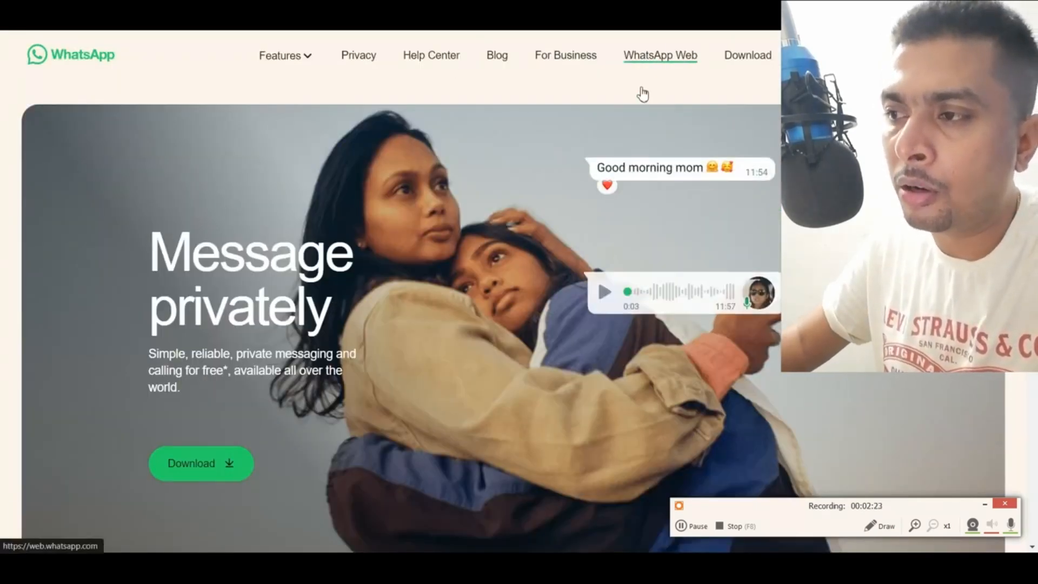
# Reach the WhatsApp Web linking page and choose 'Link with phone number' instead of the QR code
pyautogui.click(659, 55)
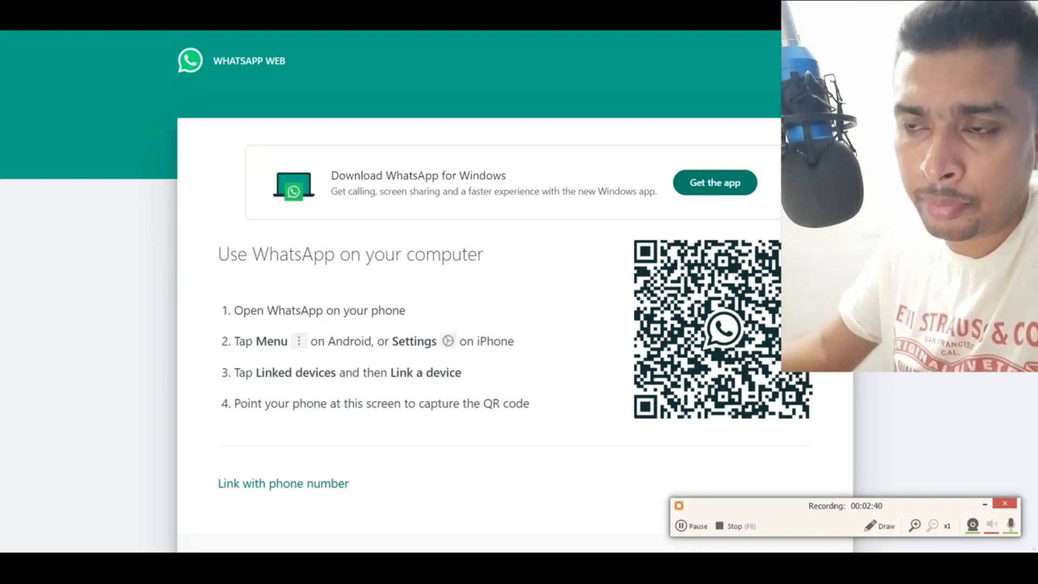
pyautogui.click(283, 484)
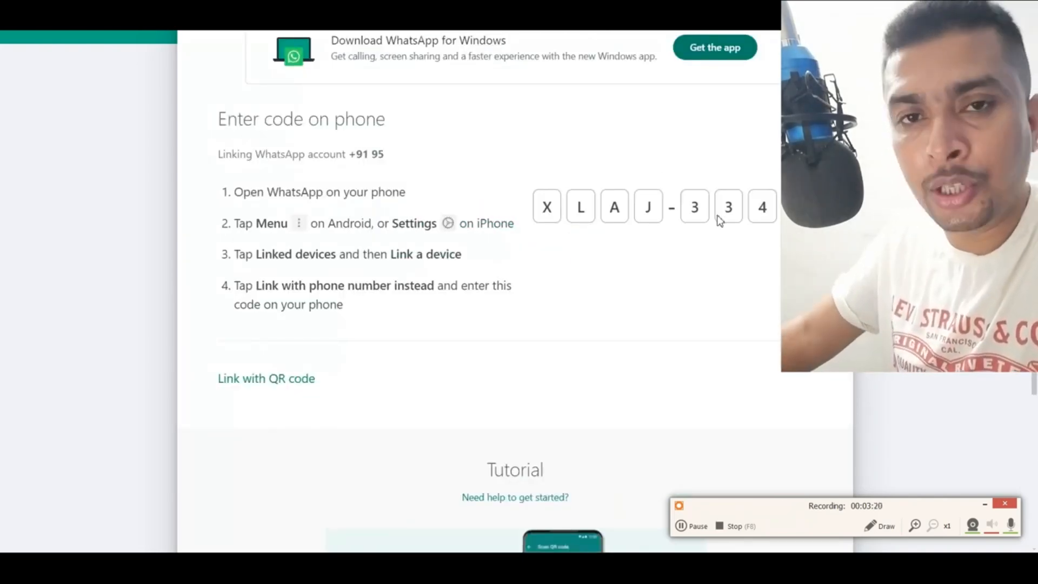